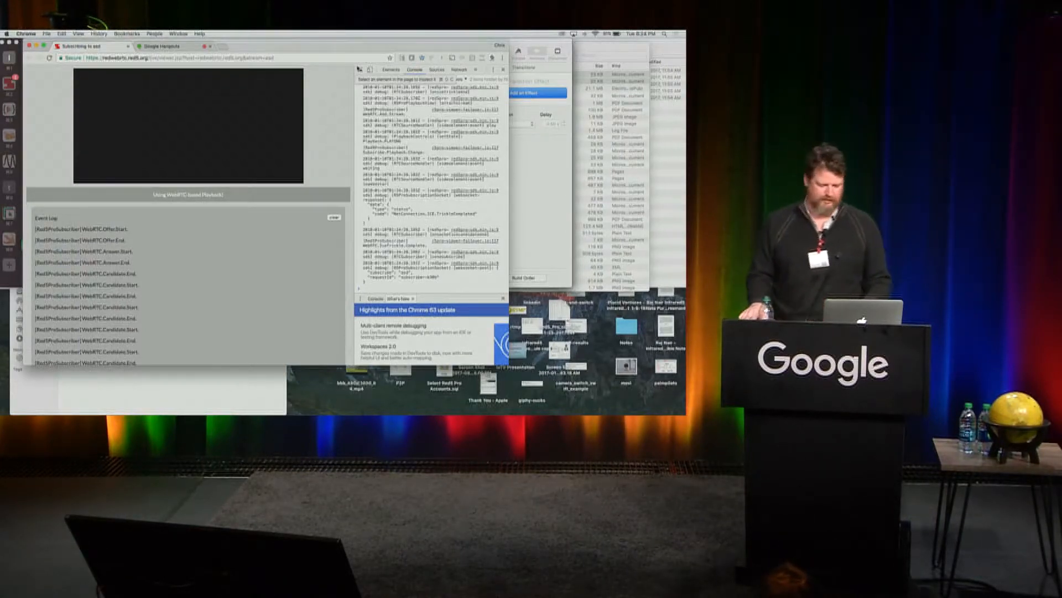
- Switch from the Chrome WebRTC demo back to the Keynote presentation via the app switcher
key(cmd+tab)
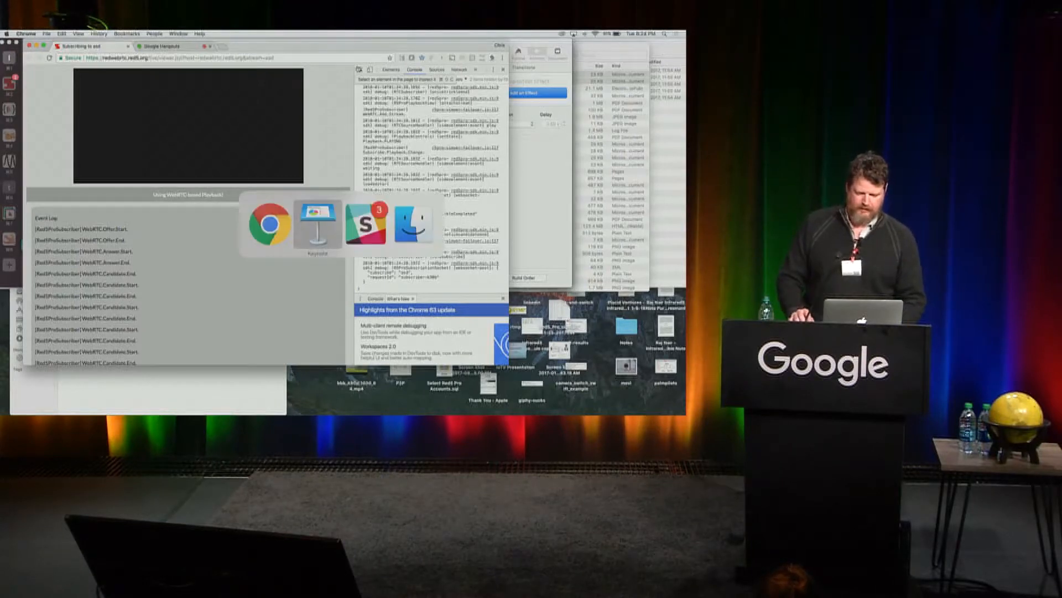